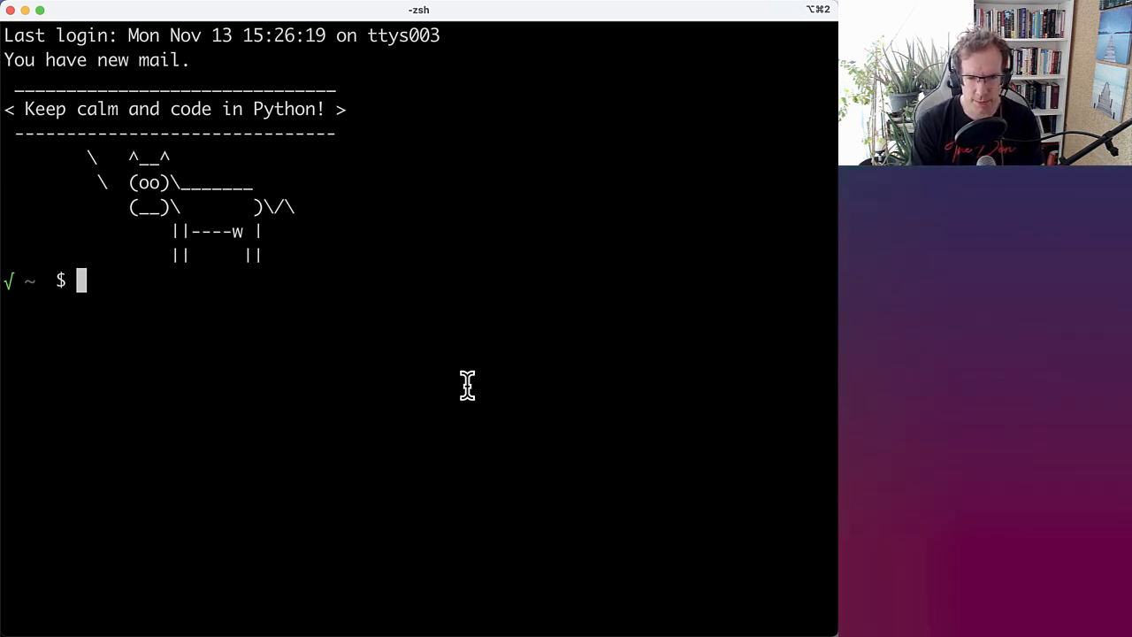
- Open old.py in Vim from the terminal with the vi command
{"action": "type", "text": "vi ao"}
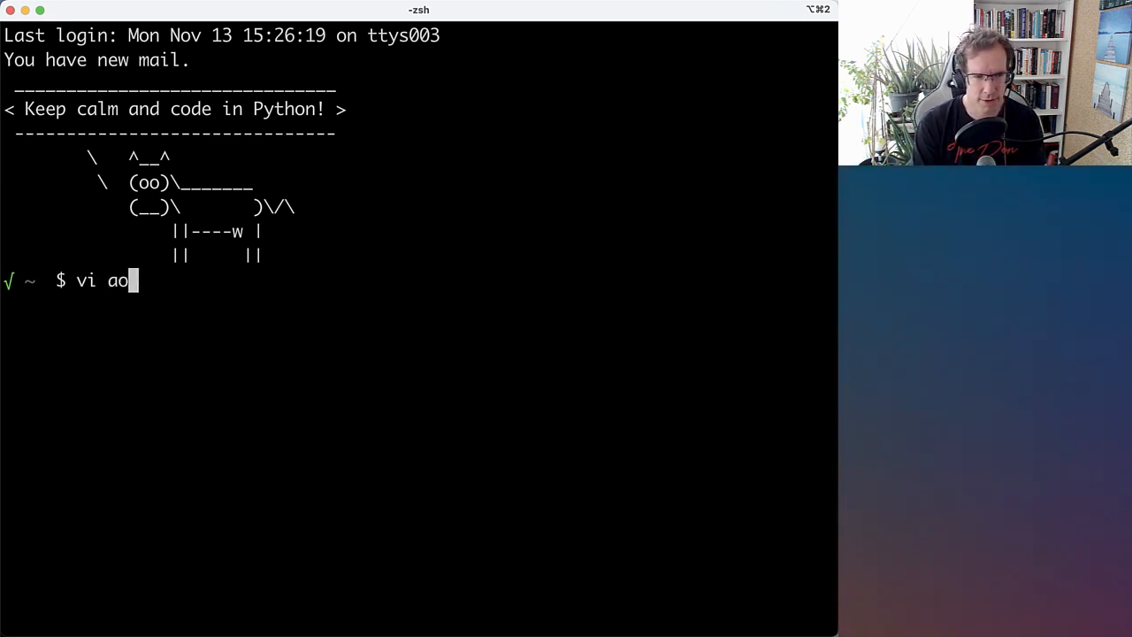
{"action": "key", "text": "Return"}
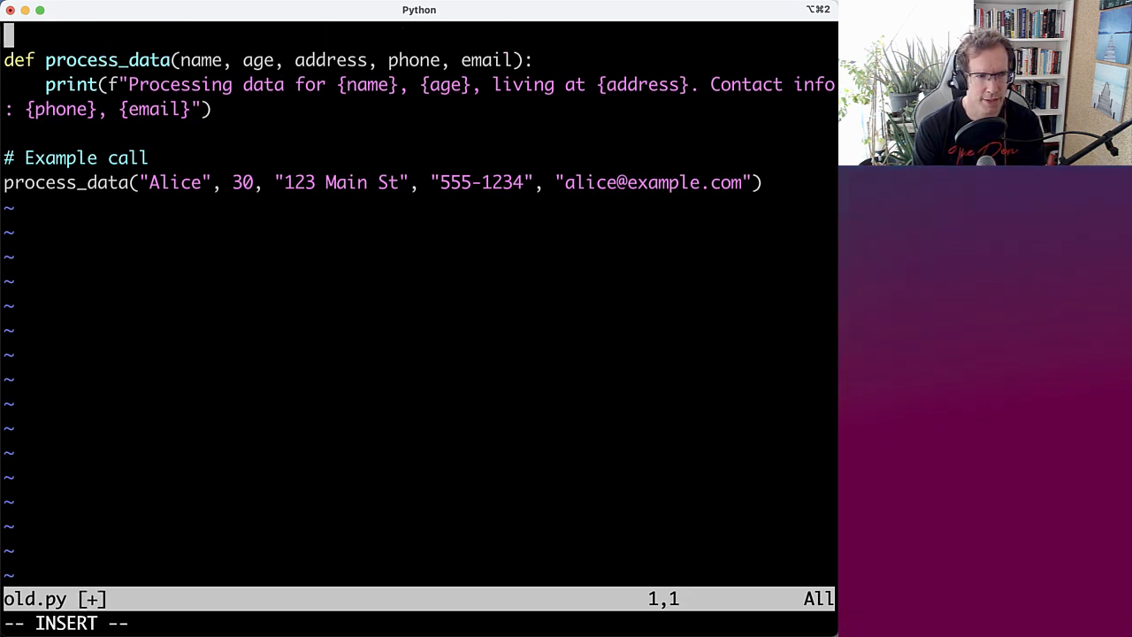
- Import dataclass and define a Person dataclass with name, age, address, phone and email fields
{"action": "type", "text": "from data"}
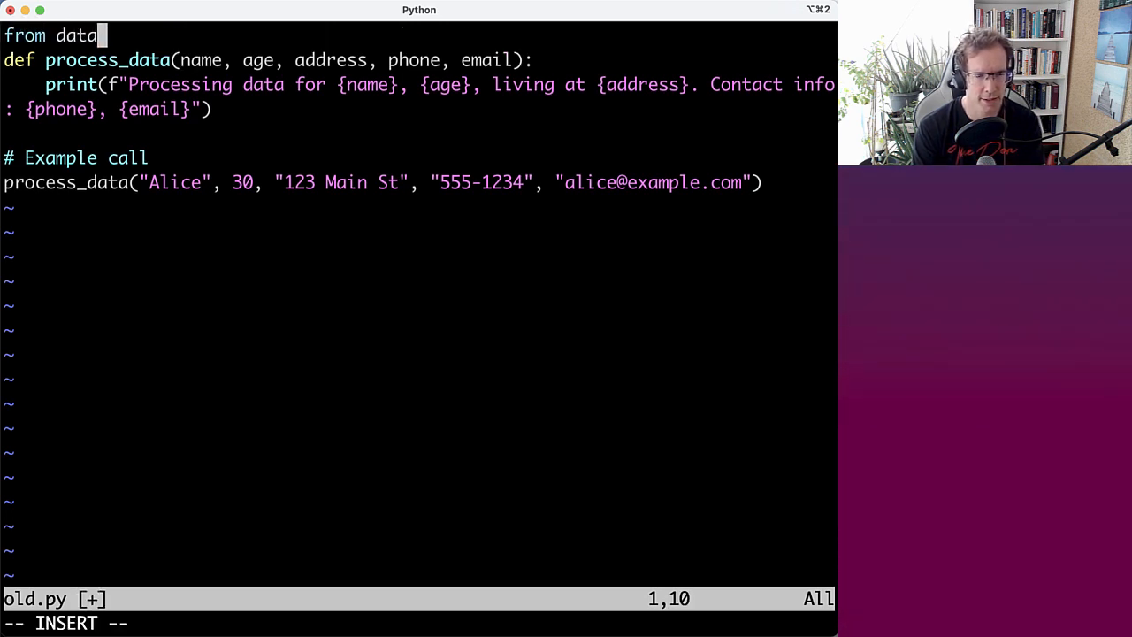
{"action": "type", "text": "classes import dataclass"}
{"action": "type", "text": "@dataclass"}
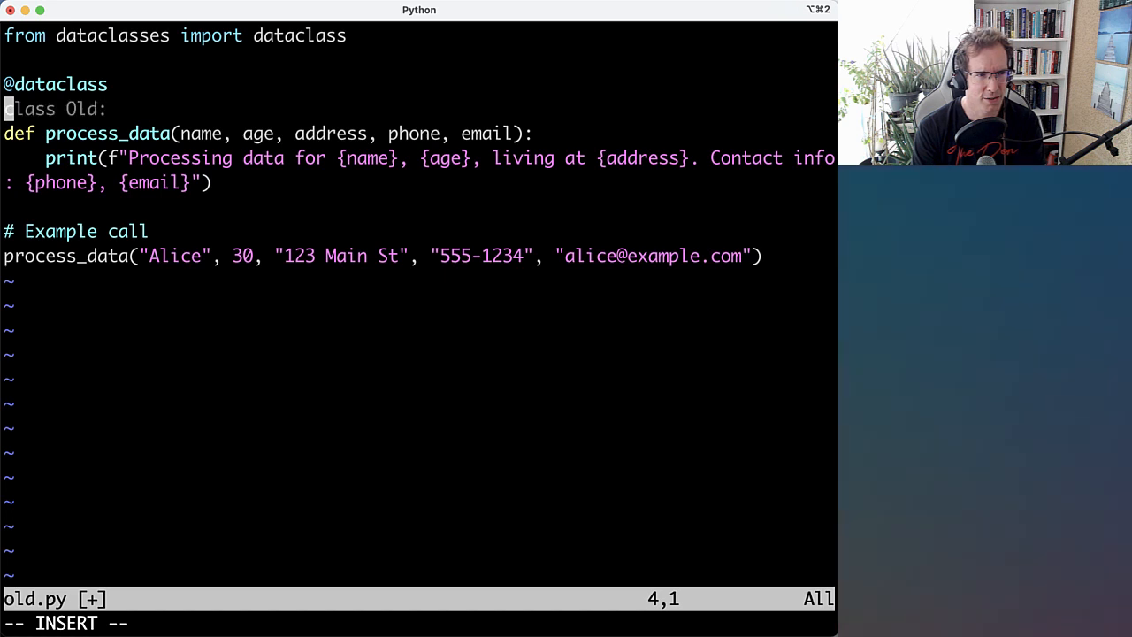
{"action": "type", "text": "Person:"}
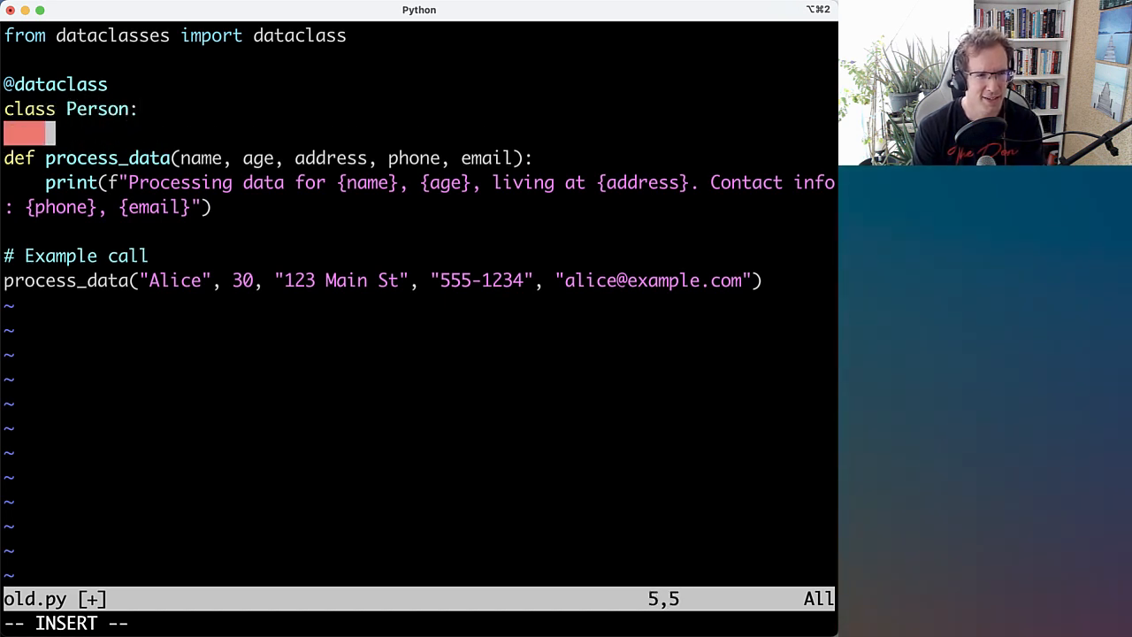
{"action": "type", "text": "name: str"}
{"action": "type", "text": "age: int"}
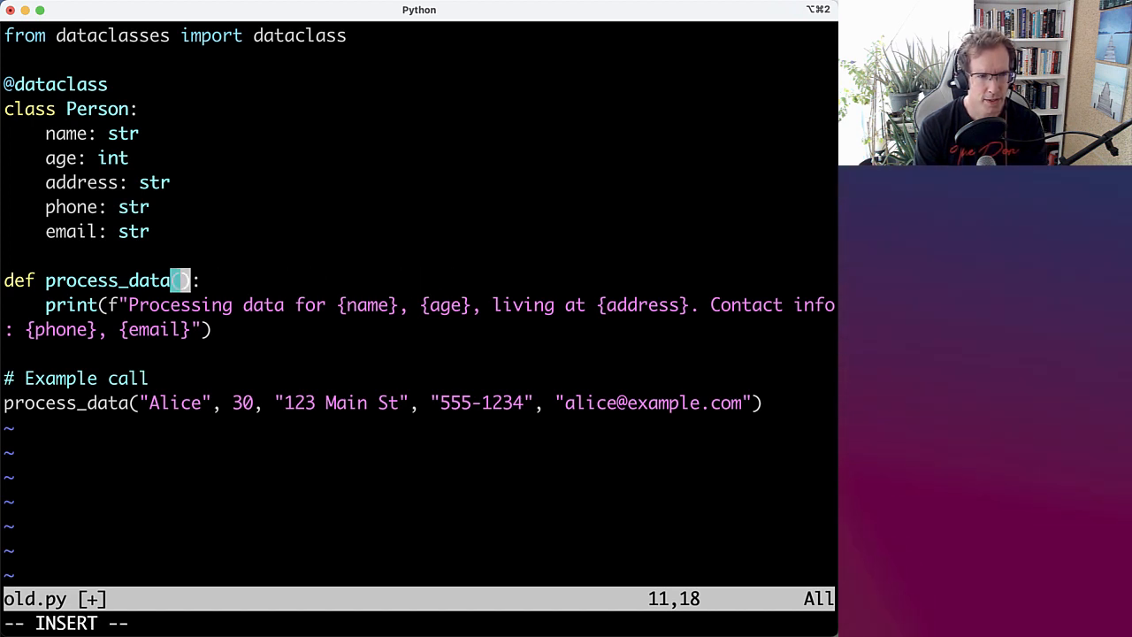
- Give process_data one person: Person parameter and read person.name etc. in the f-string, then save
{"action": "type", "text": "person: Person"}
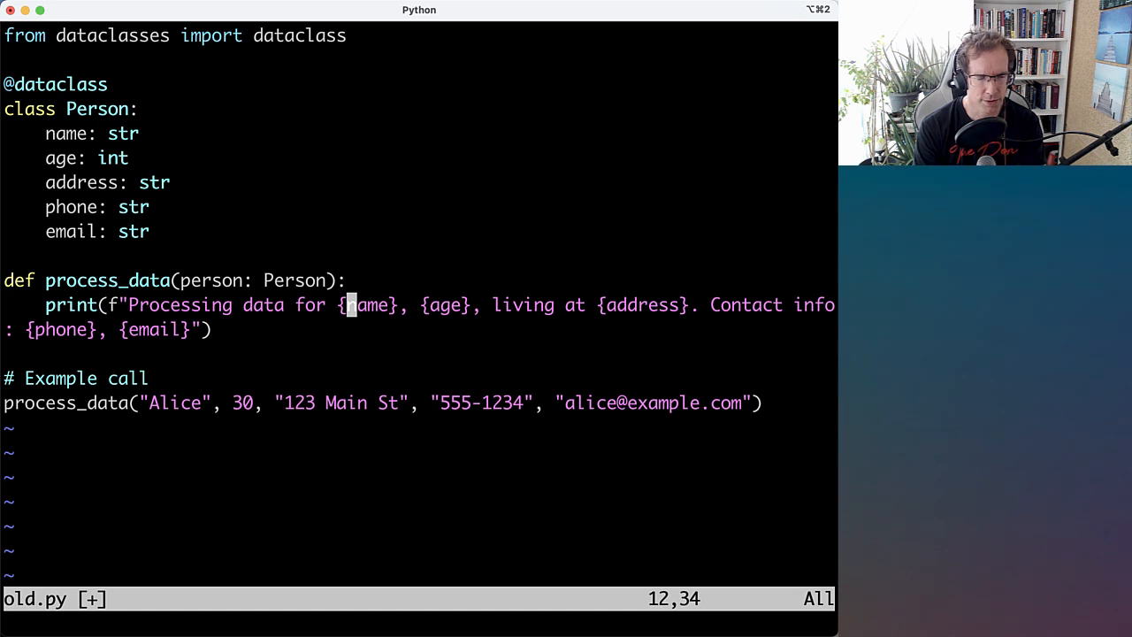
{"action": "key", "text": "V"}
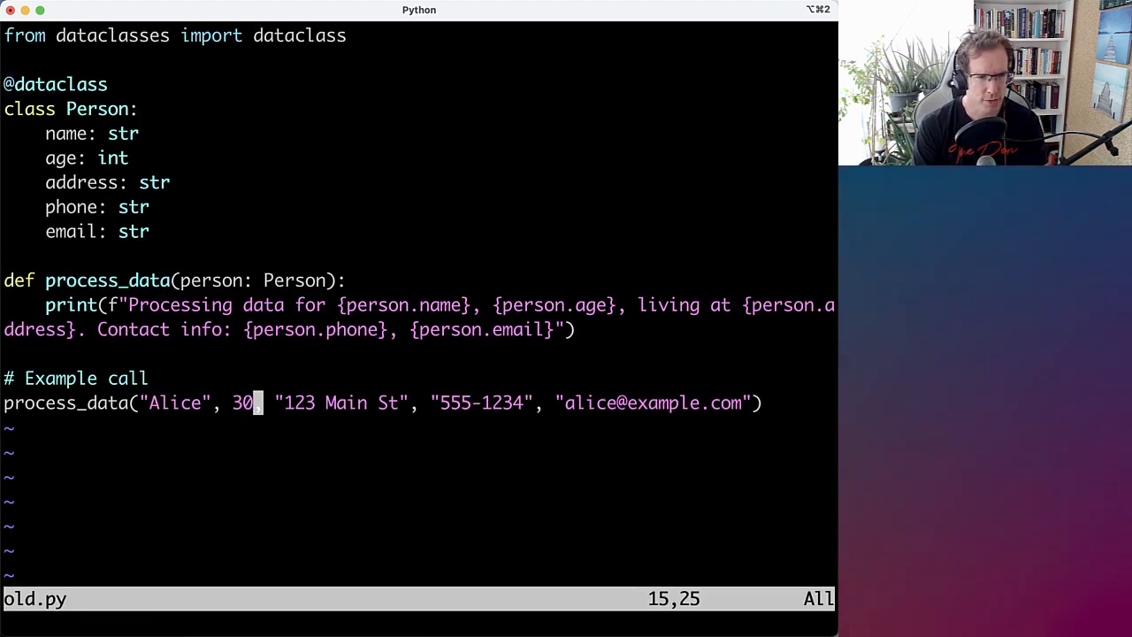
- Build person = Person(...) for Alice and call process_data(person), then save
{"action": "key", "text": "0"}
{"action": "type", "text": "erson = Person"}
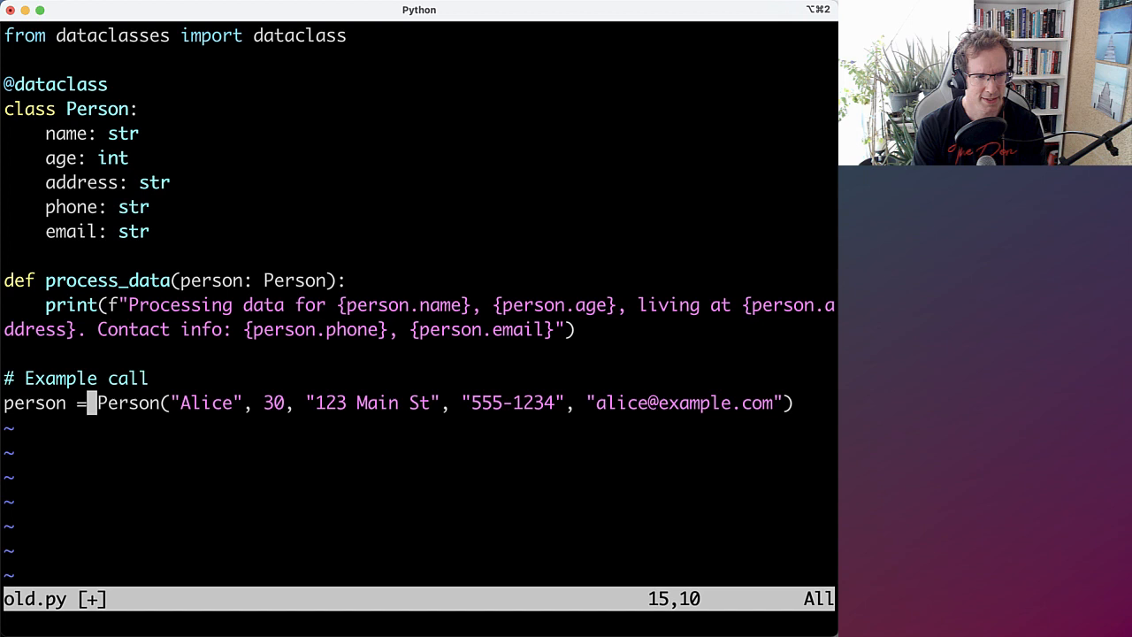
{"action": "type", "text": "process_data(person)"}
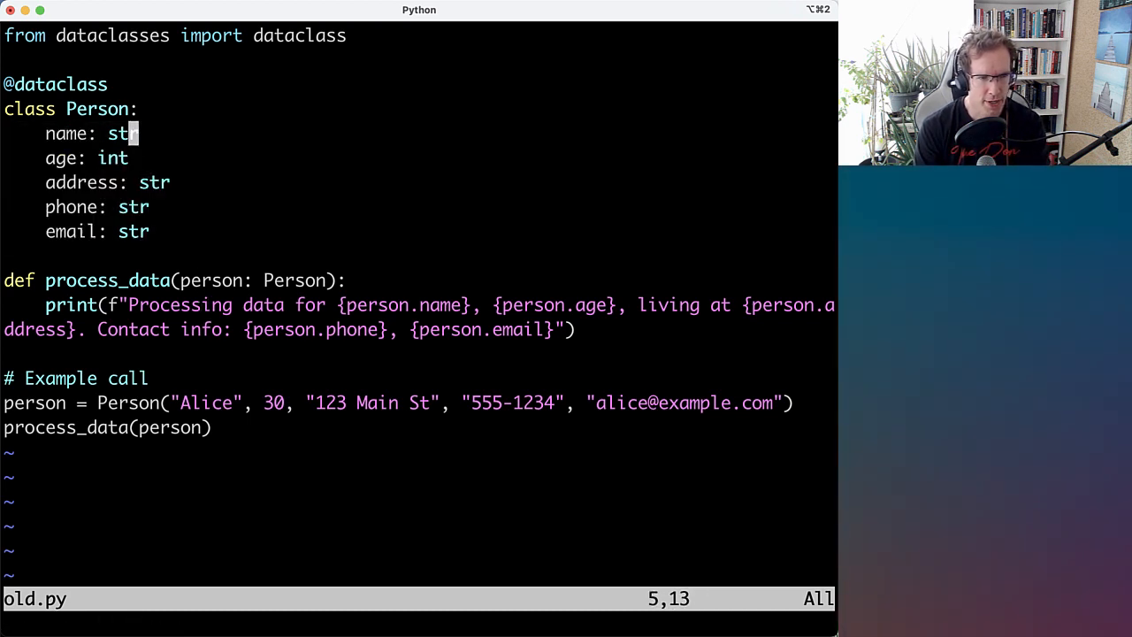
{"action": "key", "text": "V"}
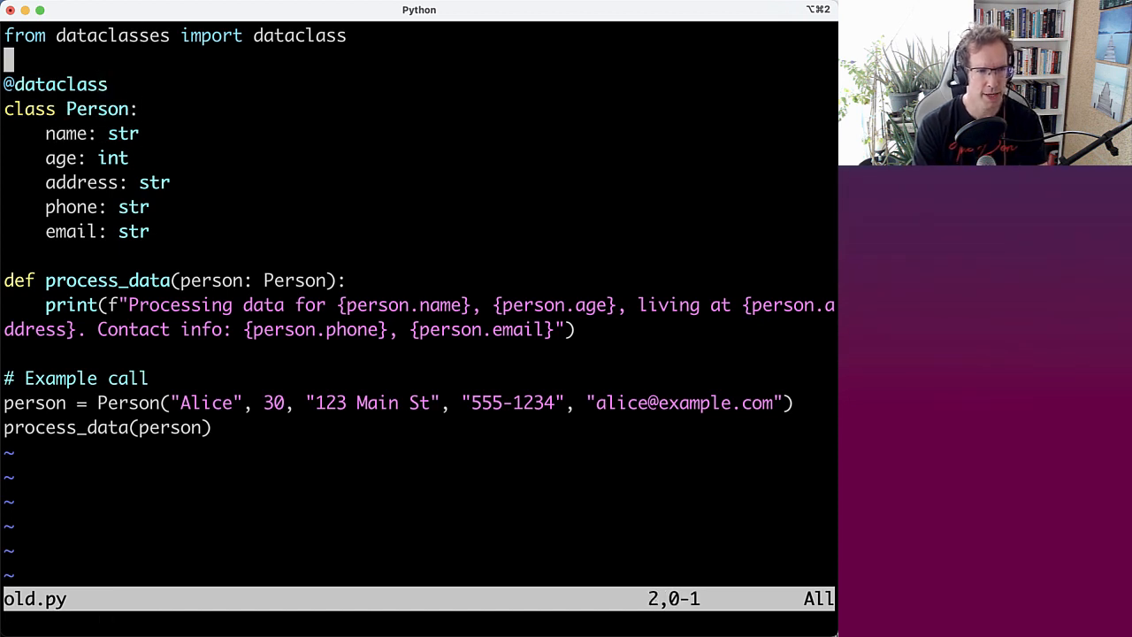
- Import NamedTuple from typing and declare class Person(NamedTuple) without the dataclass decorator
{"action": "type", "text": "from typing"}
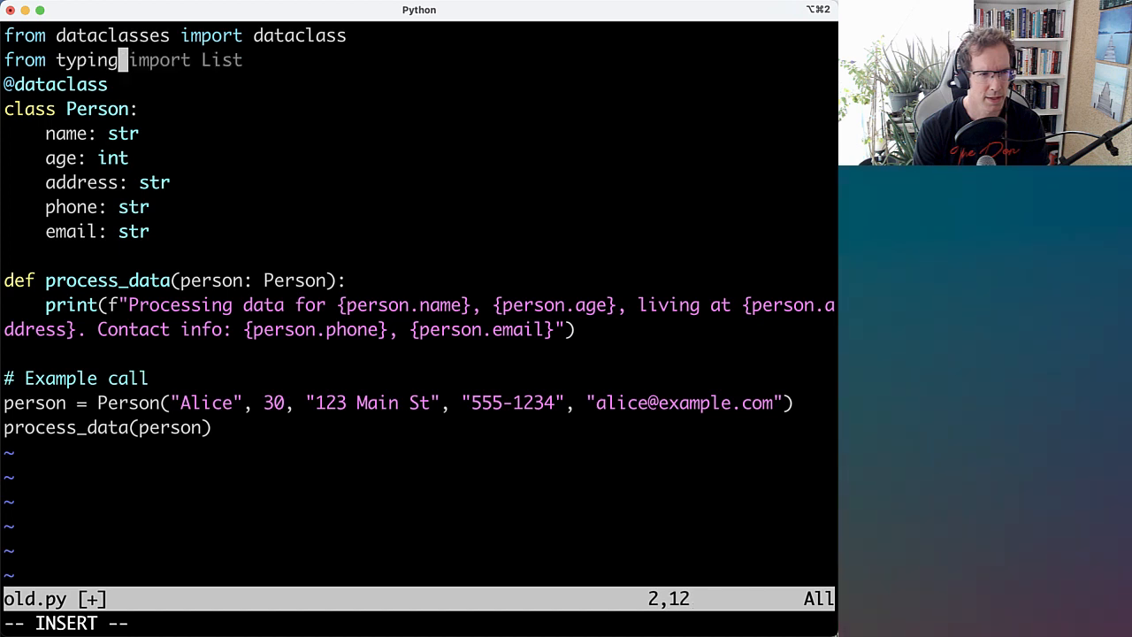
{"action": "type", "text": "NamedTuple"}
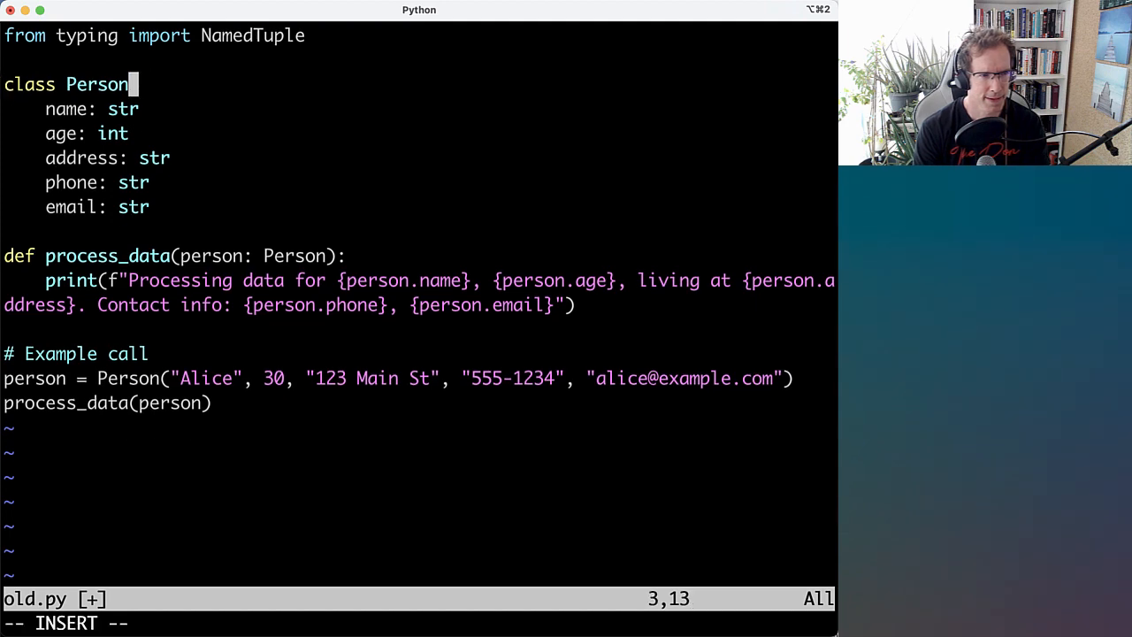
{"action": "type", "text": "(NmaedTuple):"}
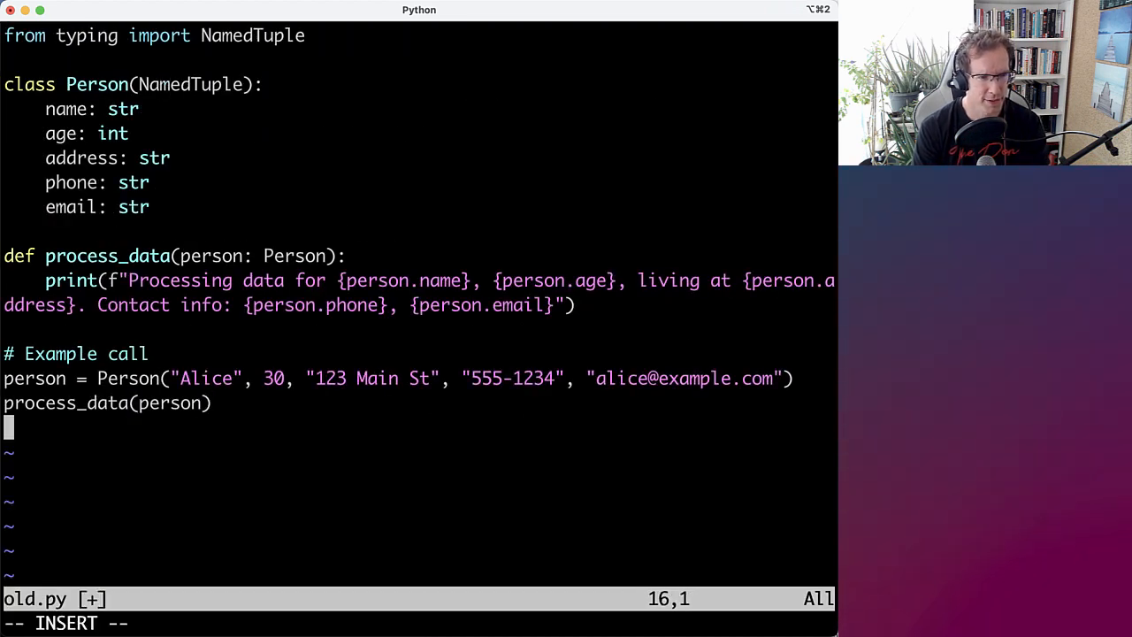
{"action": "type", "text": "person"}
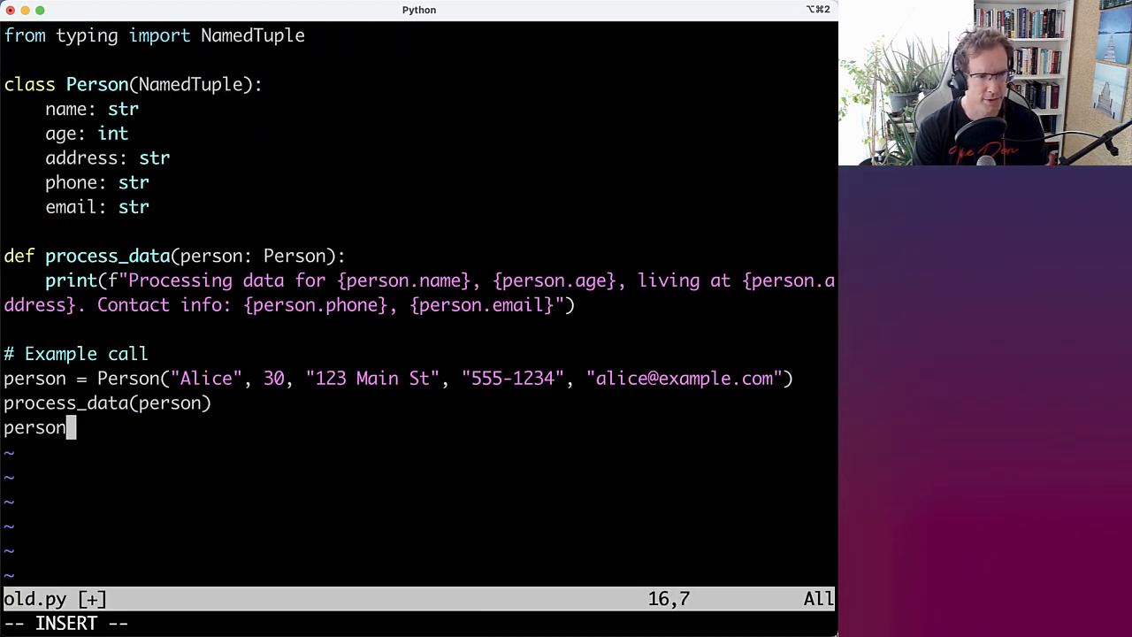
{"action": "type", "text": ".name = \"Bob\" # Error: can't modify a tuple"}
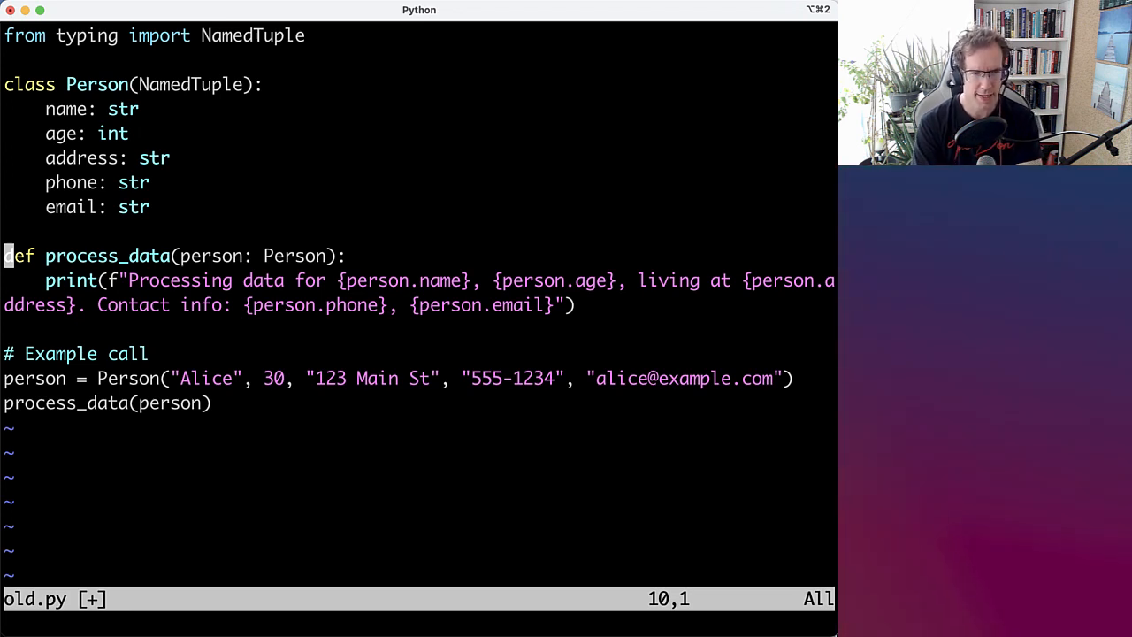
{"action": "key", "text": "V"}
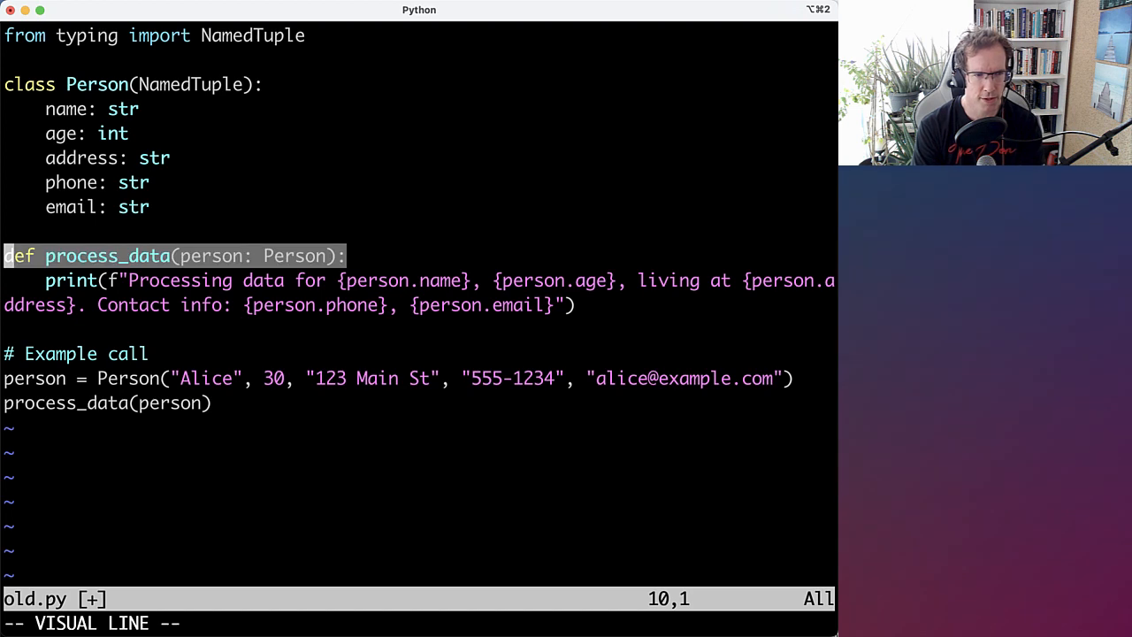